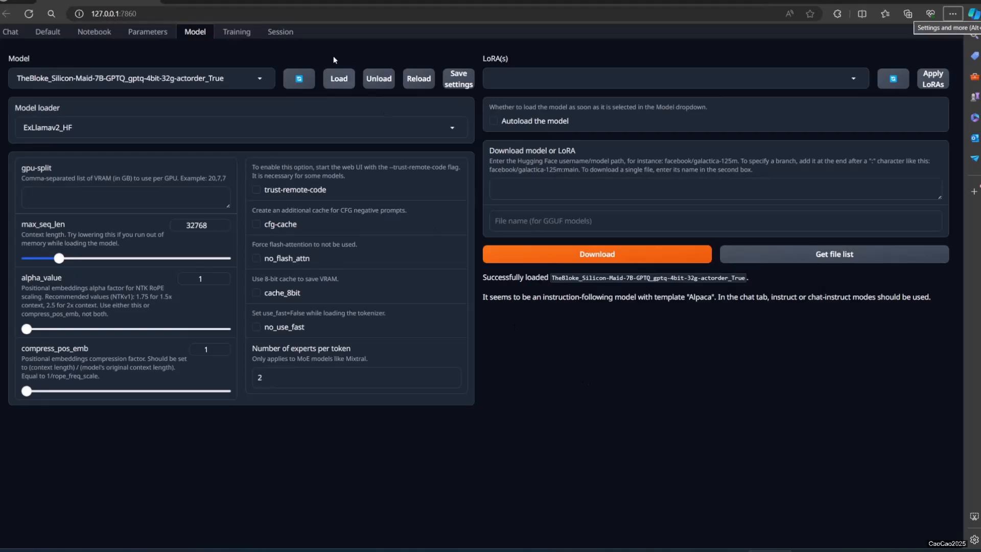
mouse_move(296, 43)
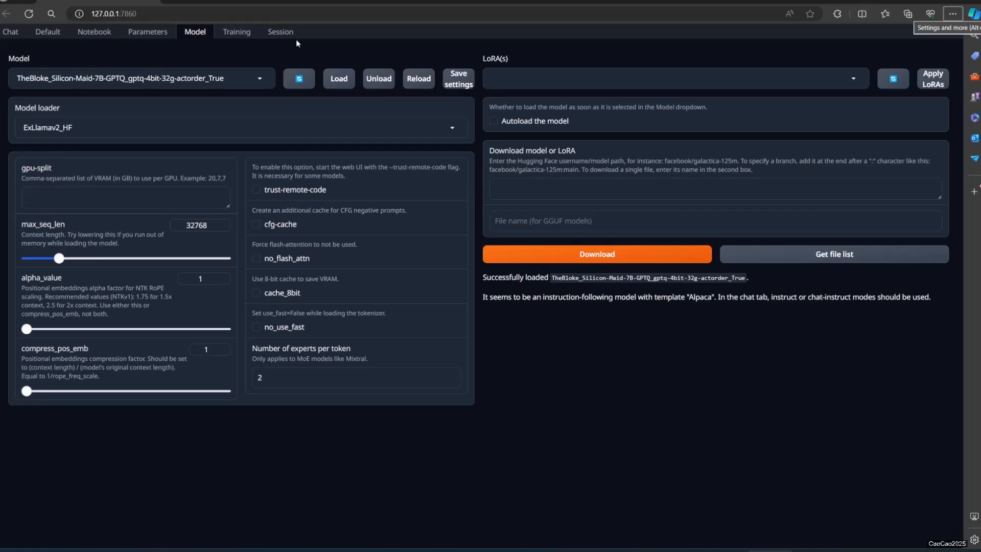
mouse_move(285, 36)
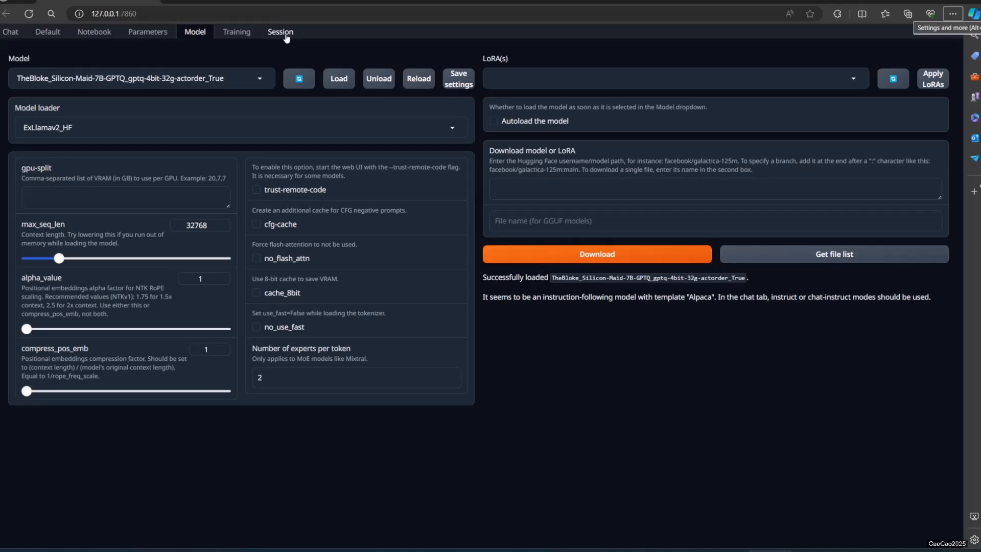
- Enable the 'listen' flag on the Session page and restart the web UI
left_click(280, 32)
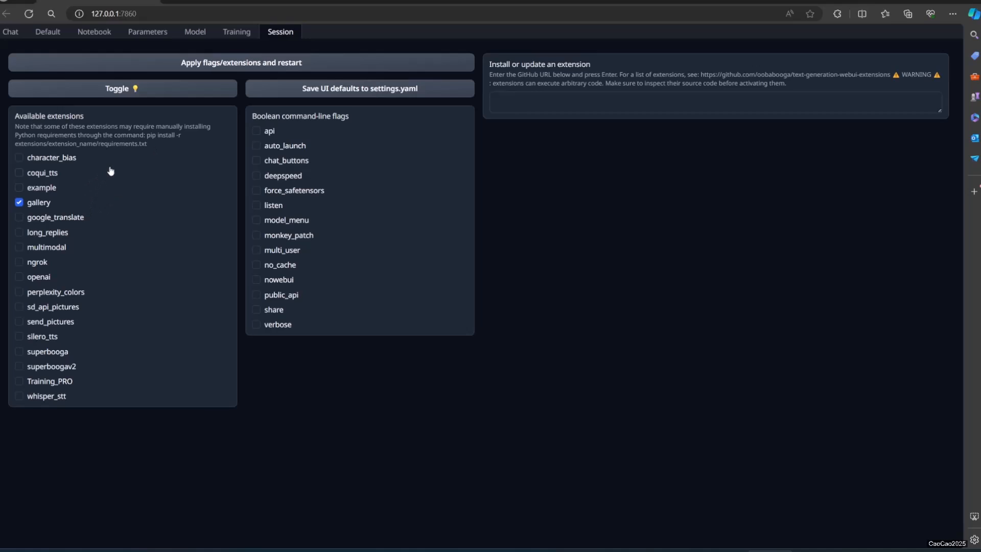
mouse_move(265, 215)
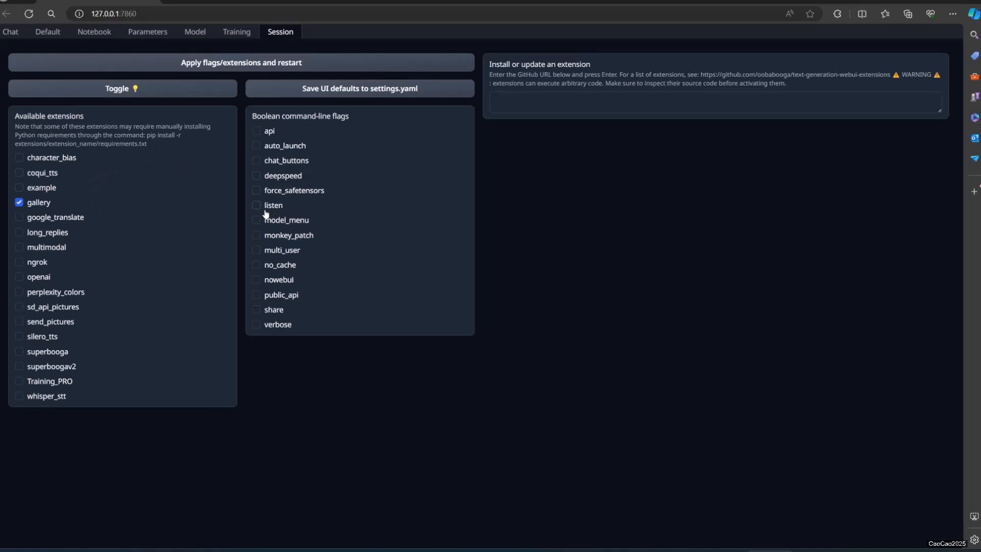
left_click(257, 206)
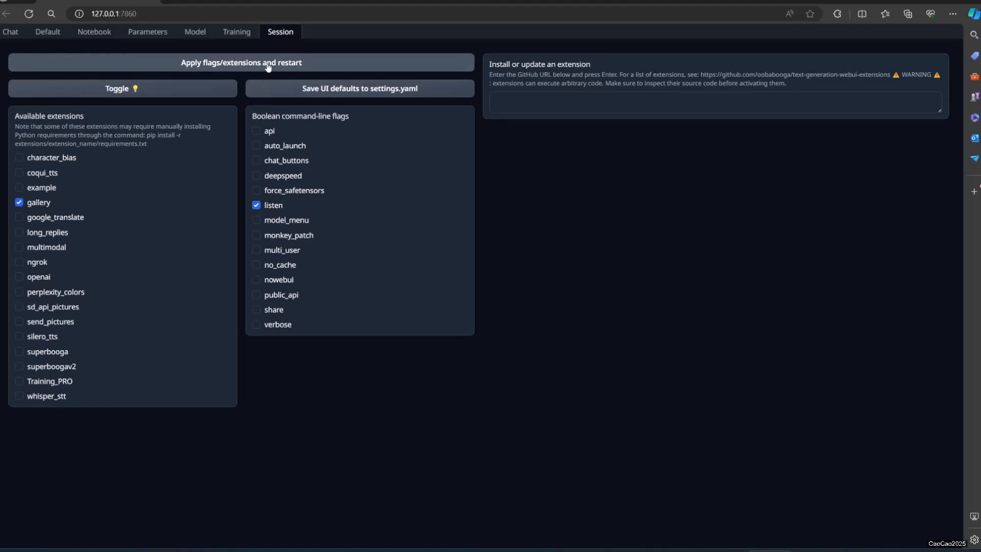
left_click(240, 61)
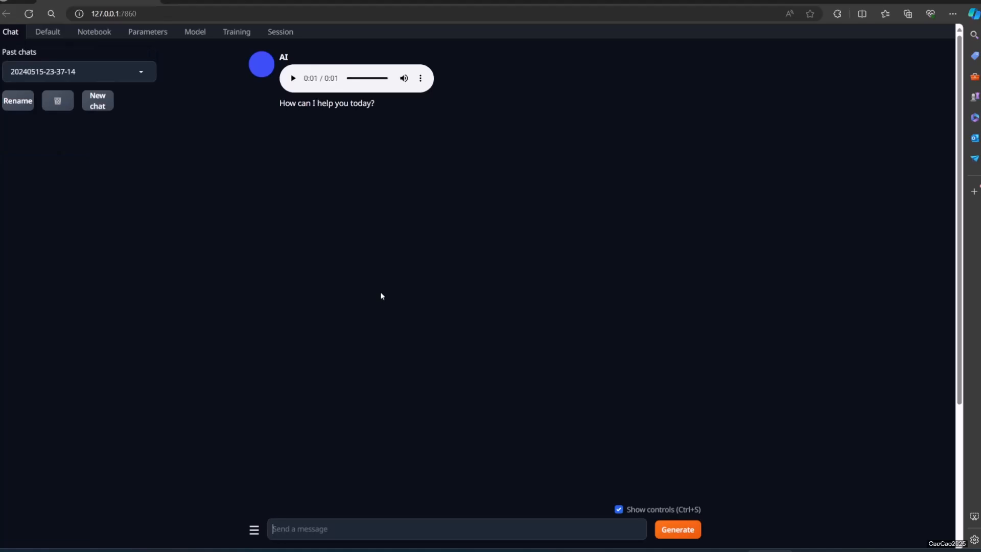
mouse_move(489, 283)
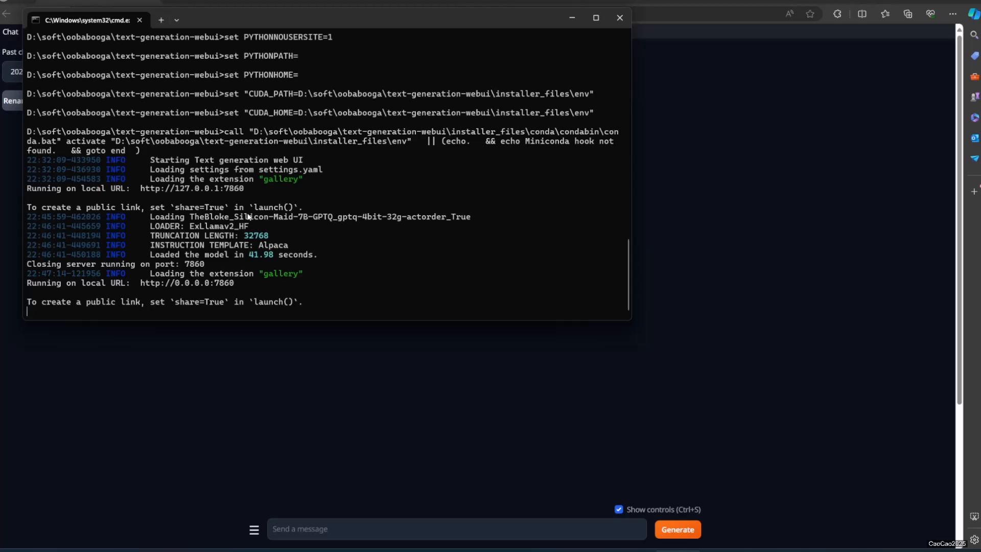
mouse_move(198, 277)
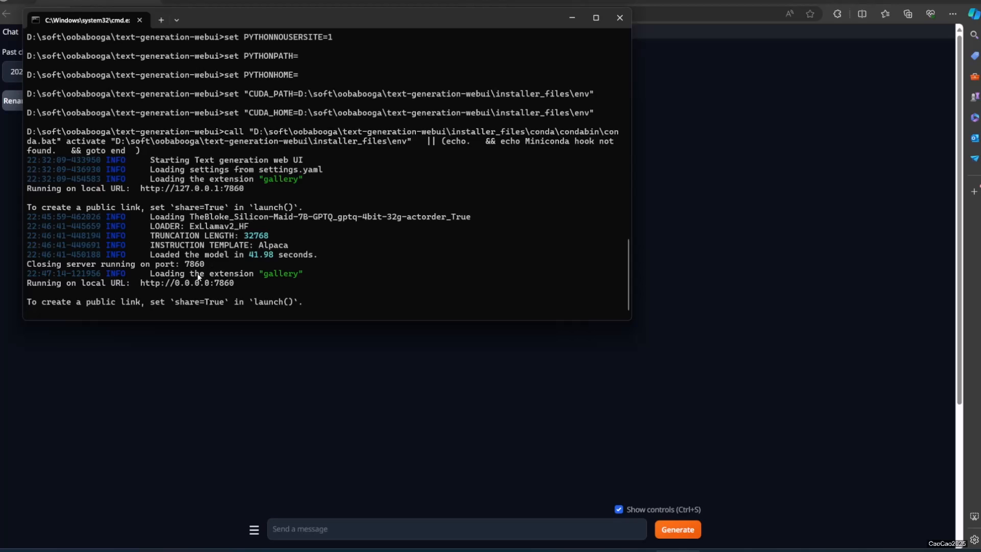
mouse_move(252, 287)
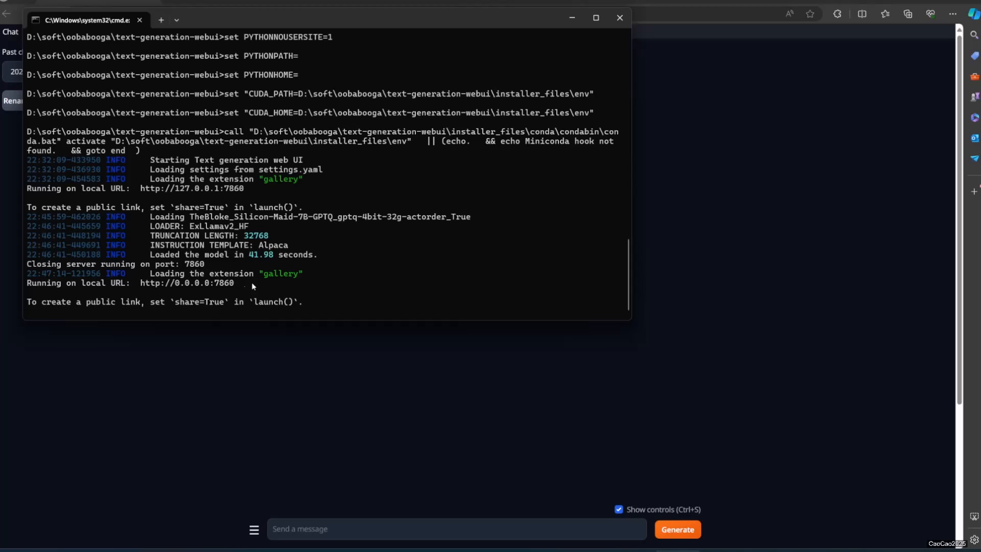
mouse_move(286, 287)
type("c")
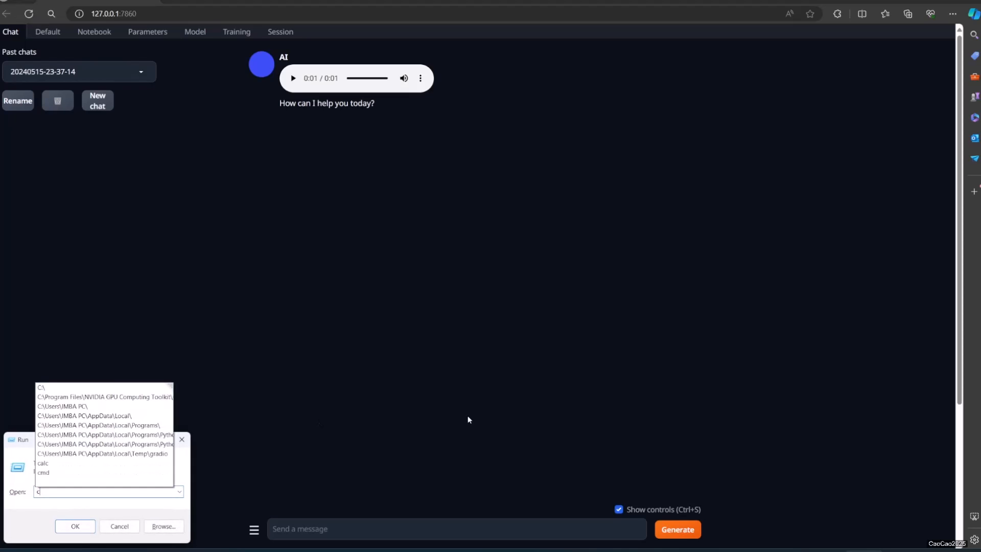
- Run ipconfig in a new Command Prompt to find the PC's IPv4 address
left_click(75, 526)
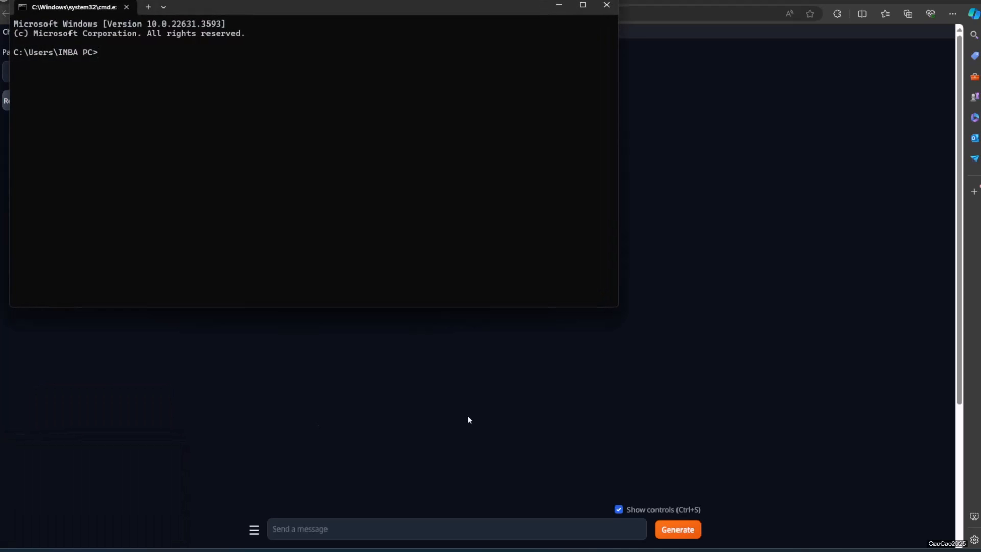
type("ipconf")
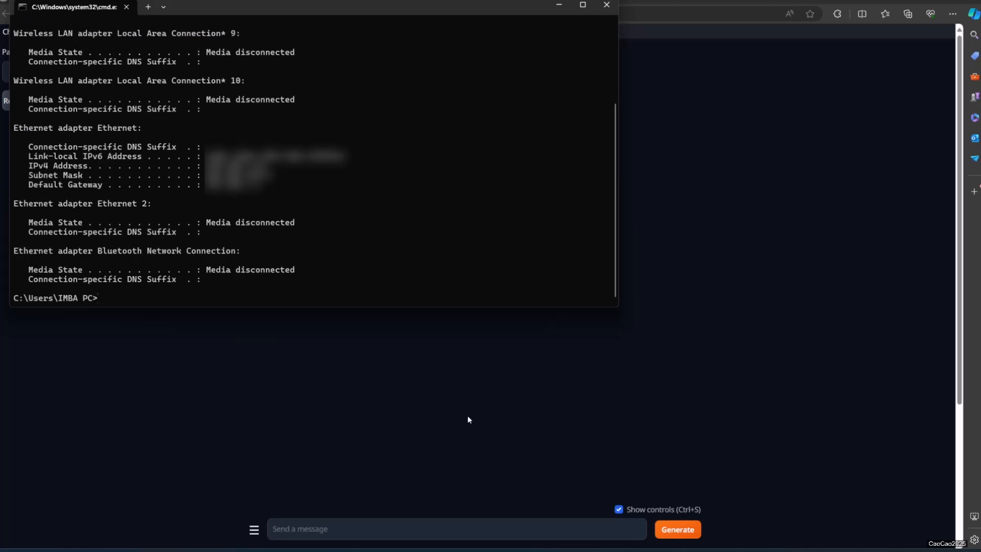
mouse_move(466, 255)
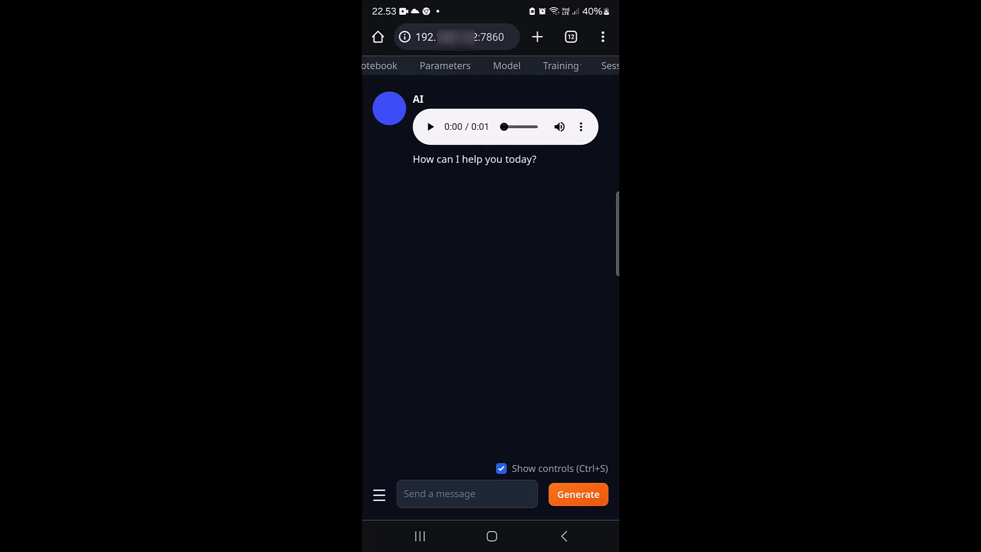
- On the phone, visit the Session, Training and Model pages, then return to chat
left_click(591, 65)
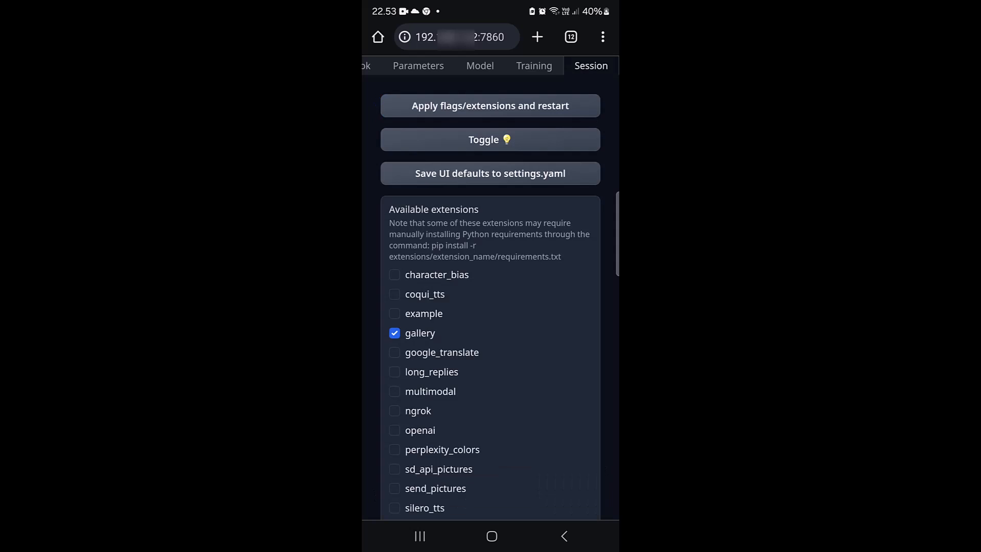
left_click(533, 65)
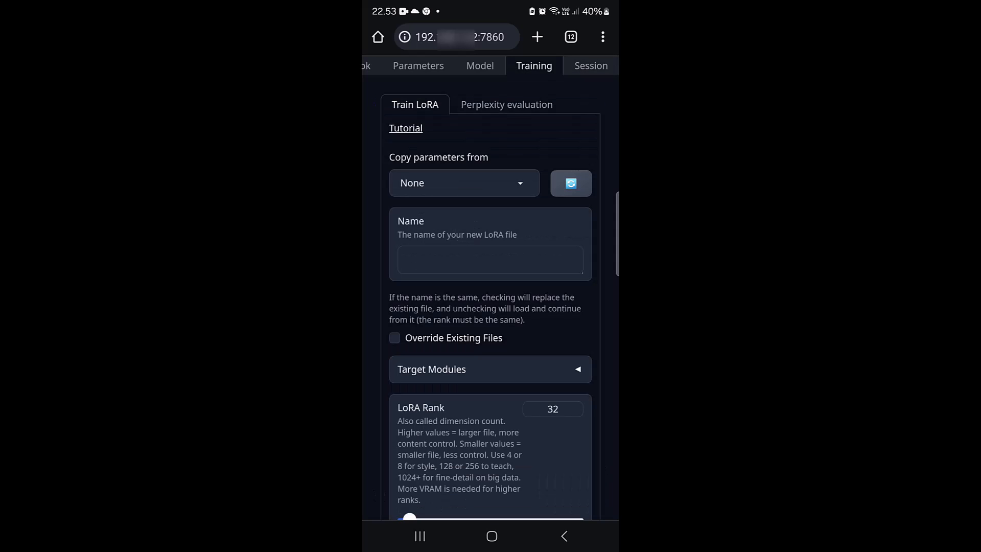
left_click(480, 66)
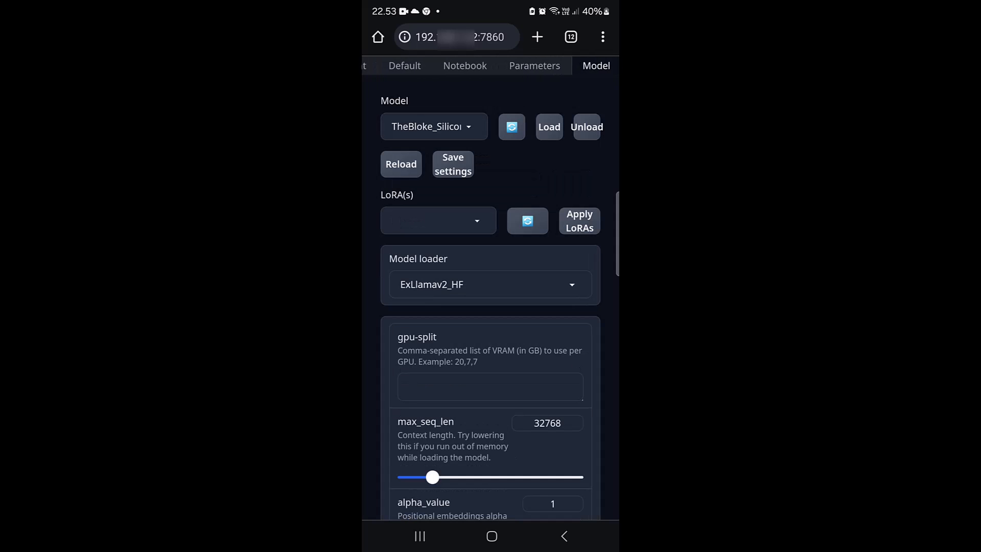
left_click(383, 65)
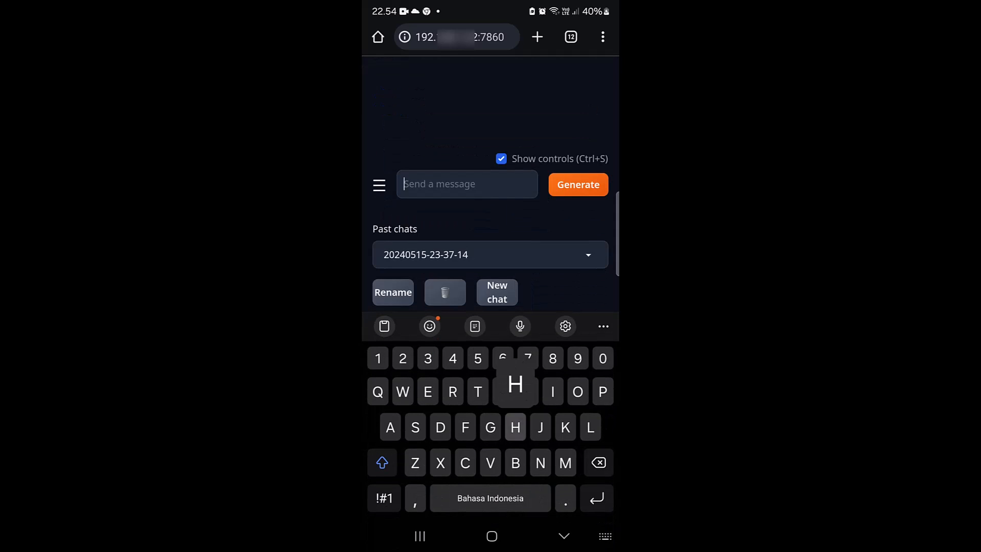
- Send 'Hello' to the model from the phone and scroll to read its reply
type("Hello")
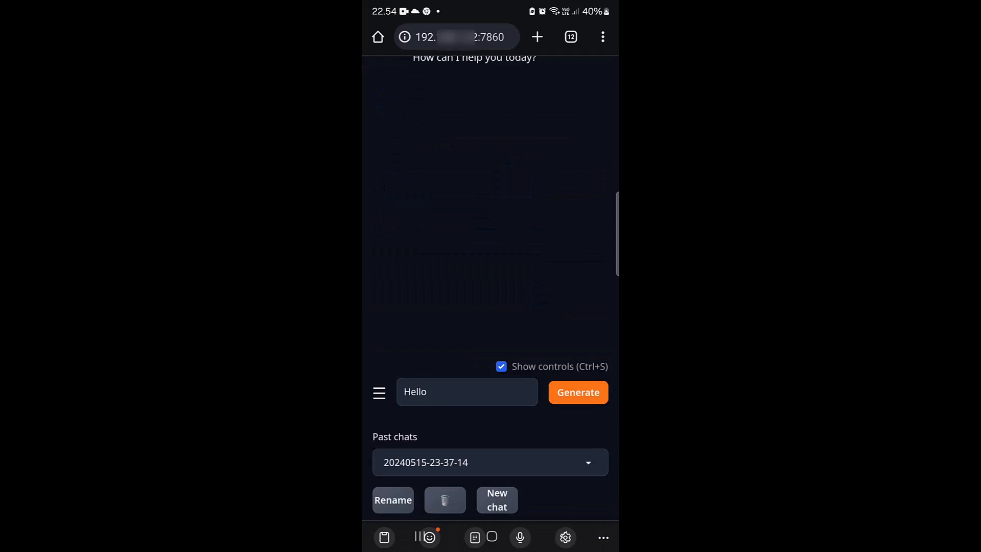
left_click(577, 393)
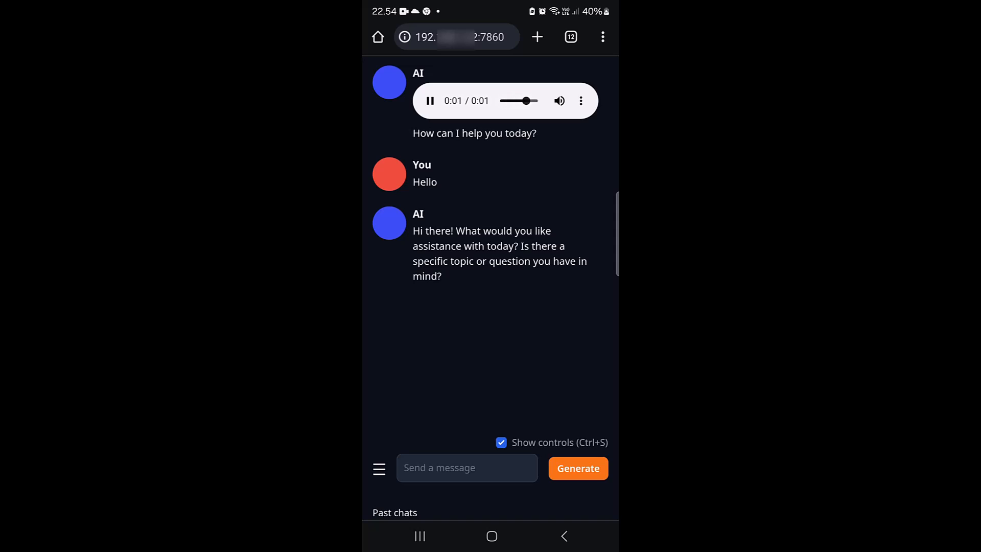
left_click(430, 101)
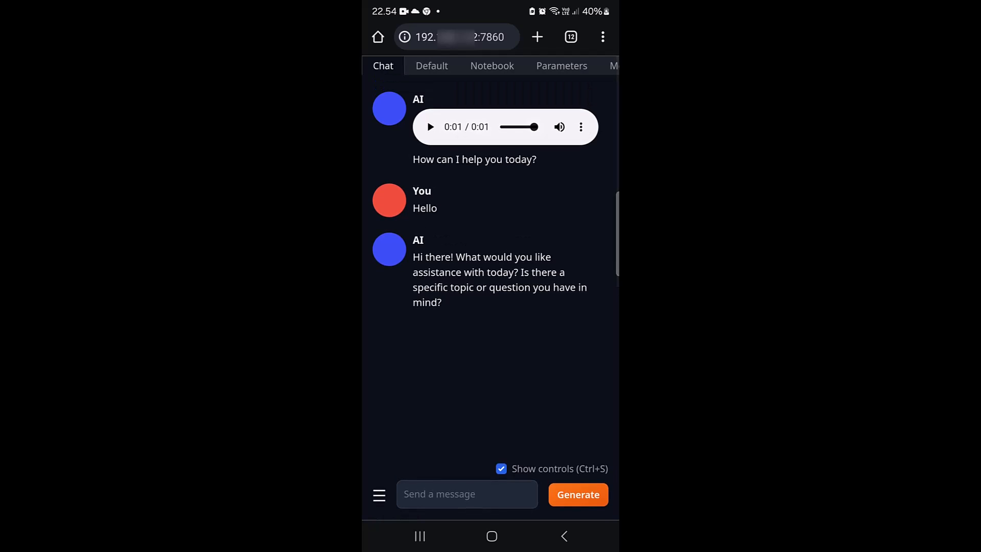
scroll("down", 3)
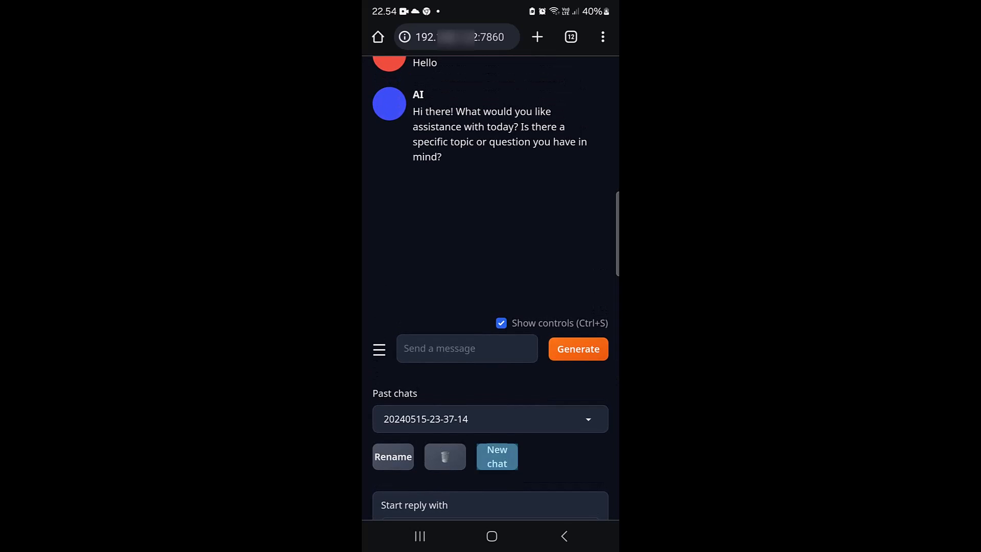
- Send a second 'Hello' message and scroll through the model's longer greeting
left_click(496, 456)
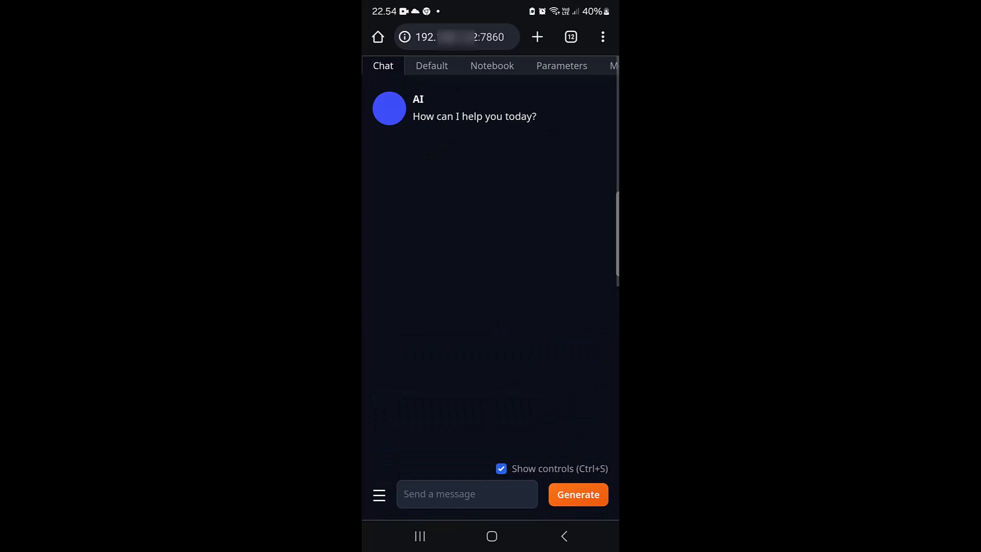
type("Hello")
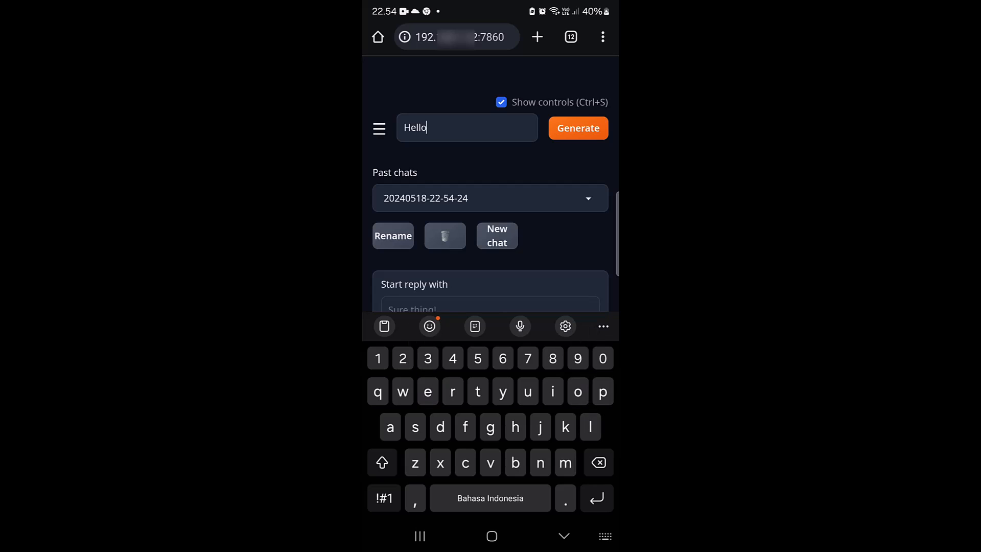
left_click(577, 128)
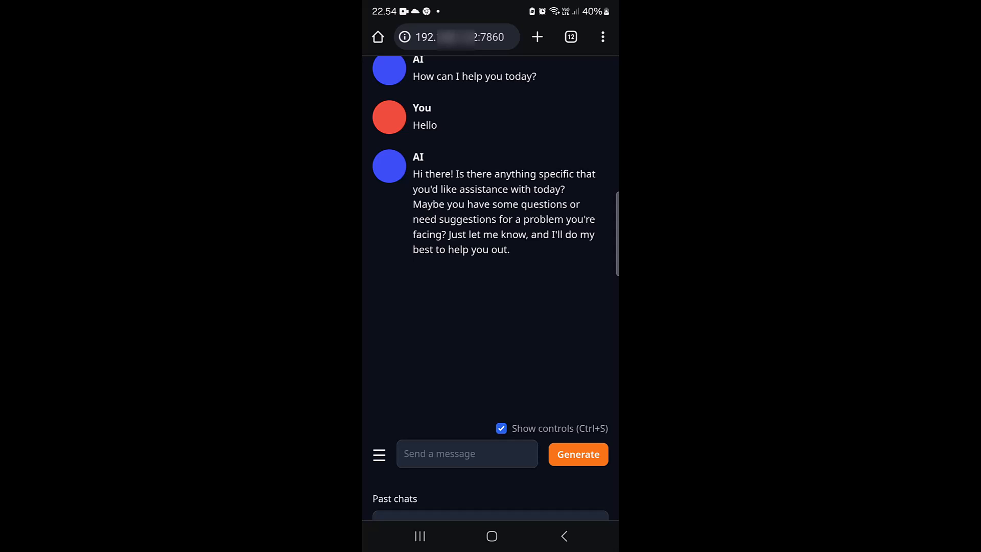
scroll("down", 3)
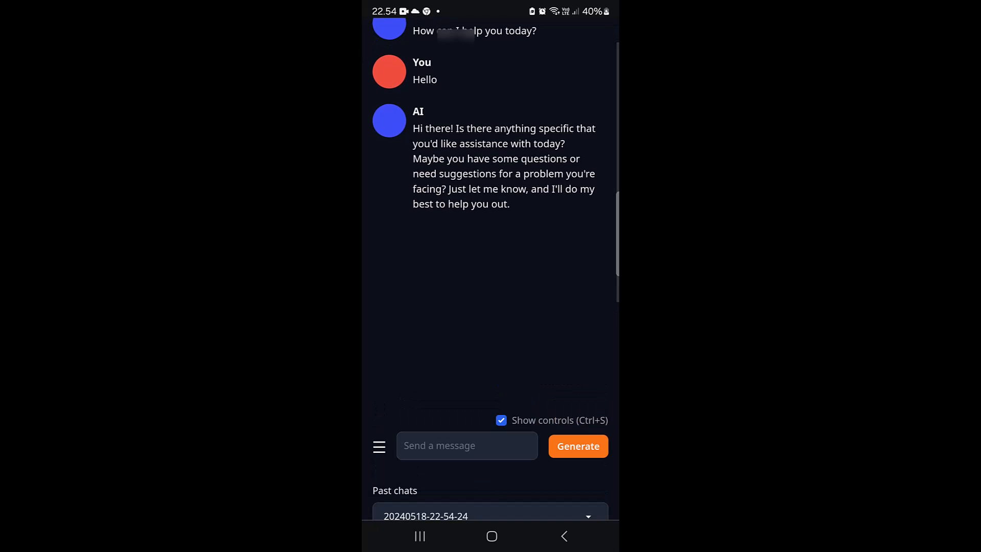
- Tell the model 'Now i access you via phone. Cool right?'
type("Now i a")
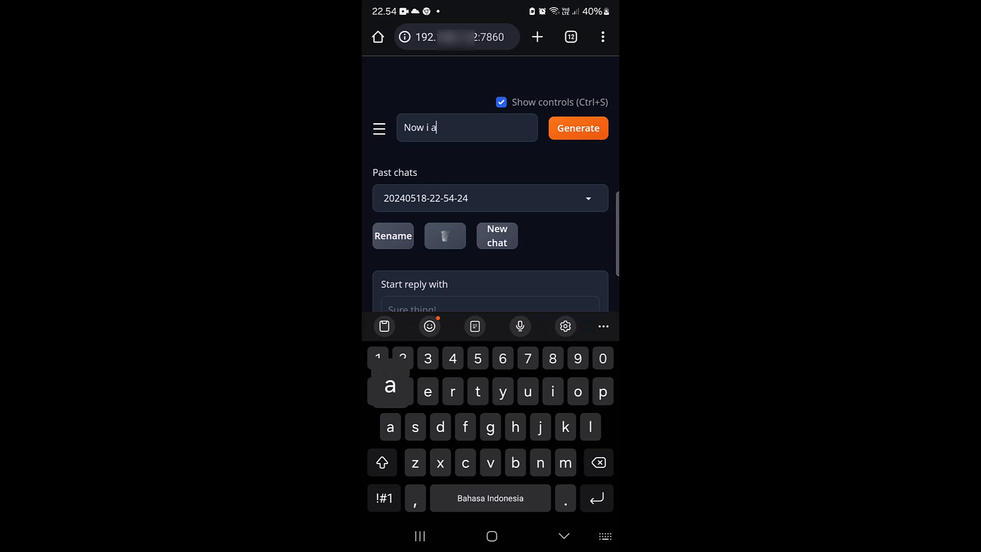
type("ccess")
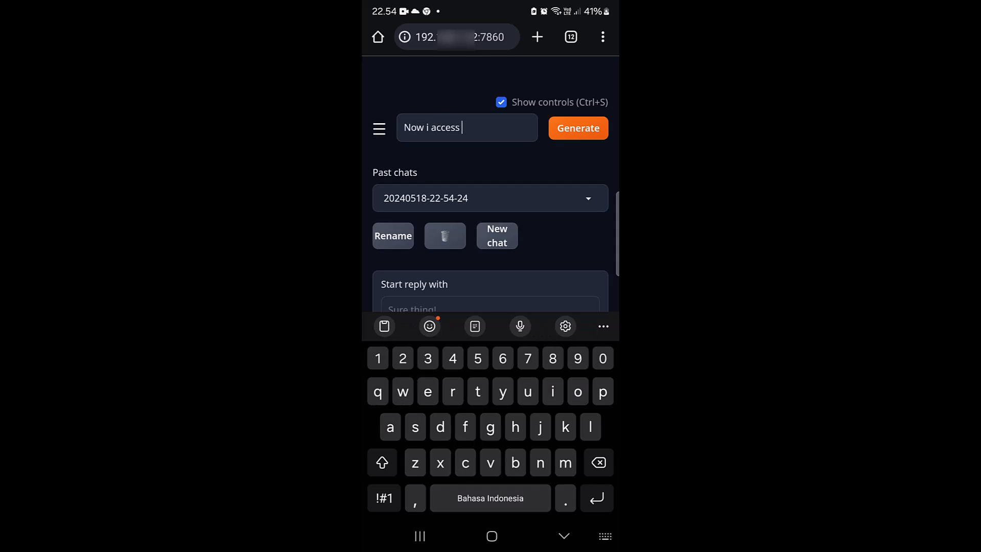
type("you via")
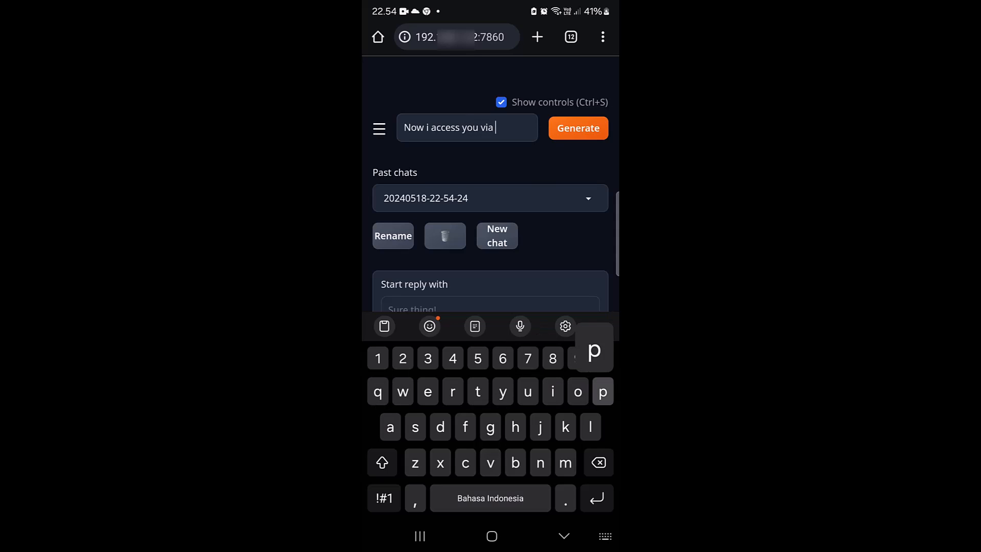
type("phone.")
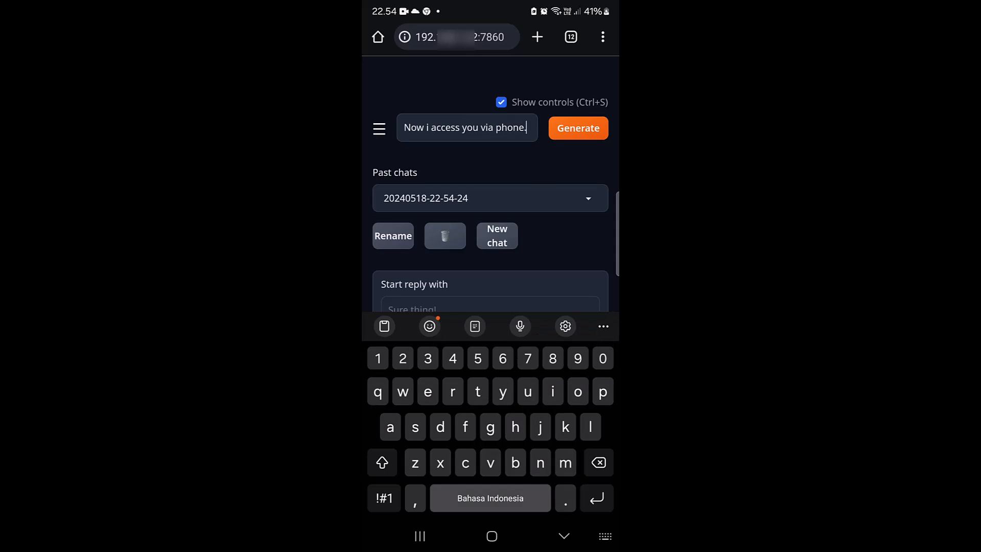
type("Cool")
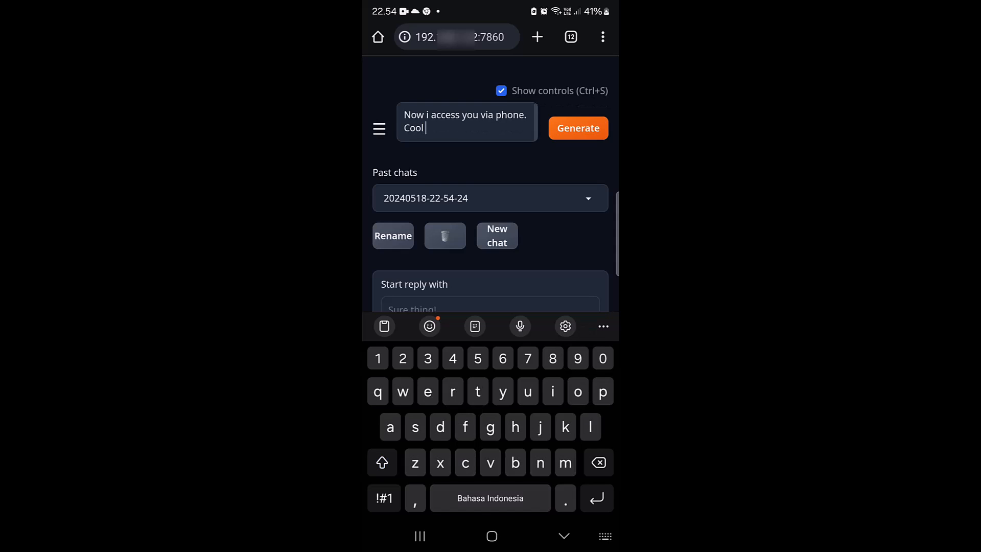
type("right")
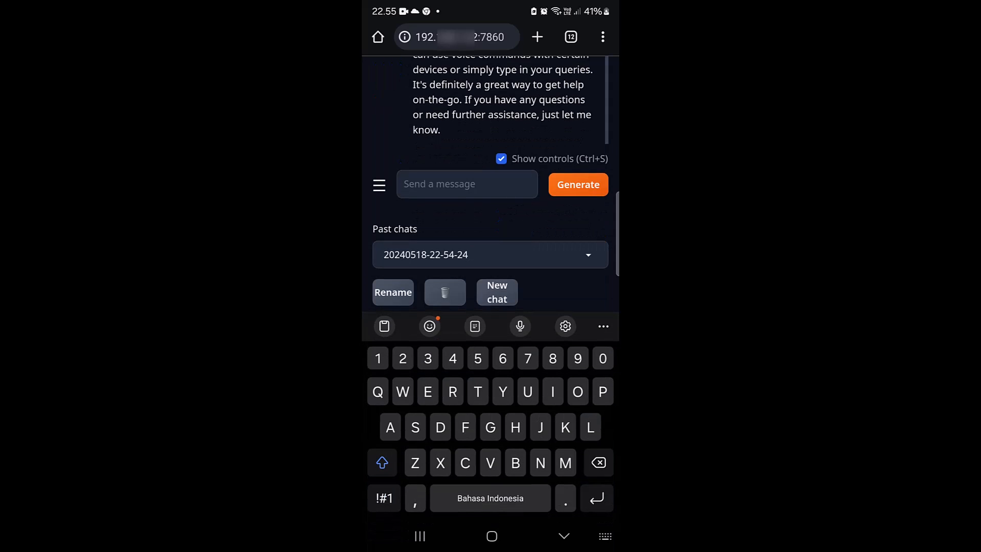
- Send 'I just want to brag' and get the model's encouraging reply
type("I just want to")
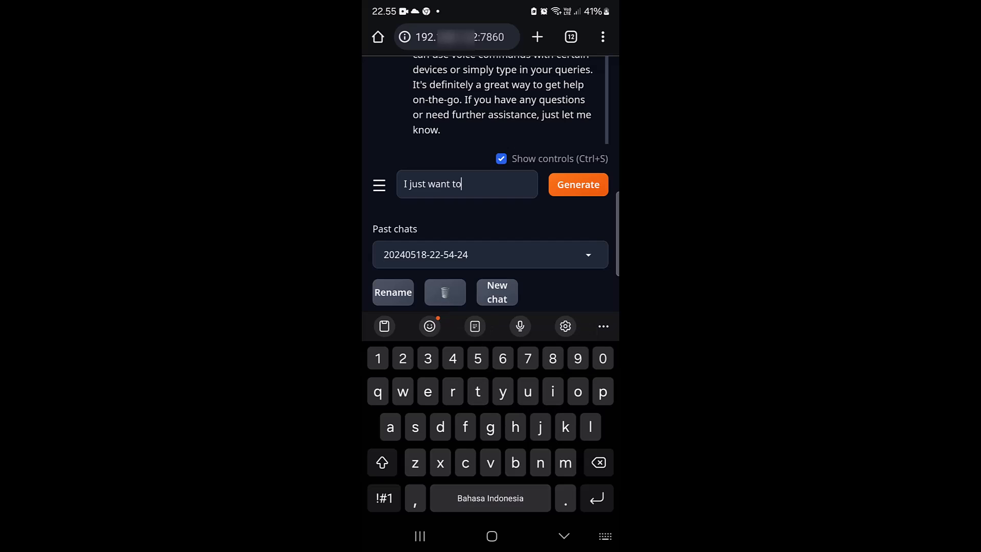
type("brag")
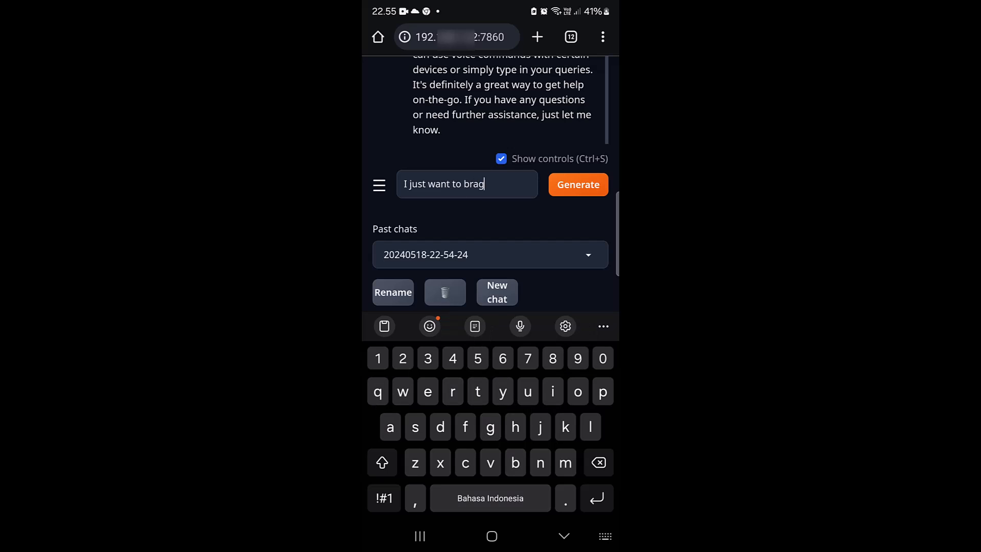
left_click(577, 184)
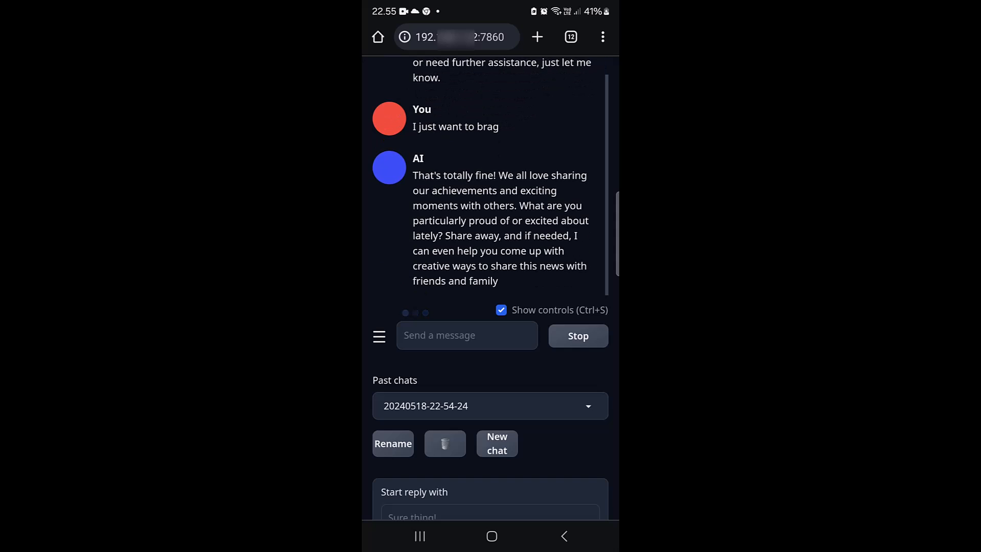
left_click(577, 337)
type("How will you help me?")
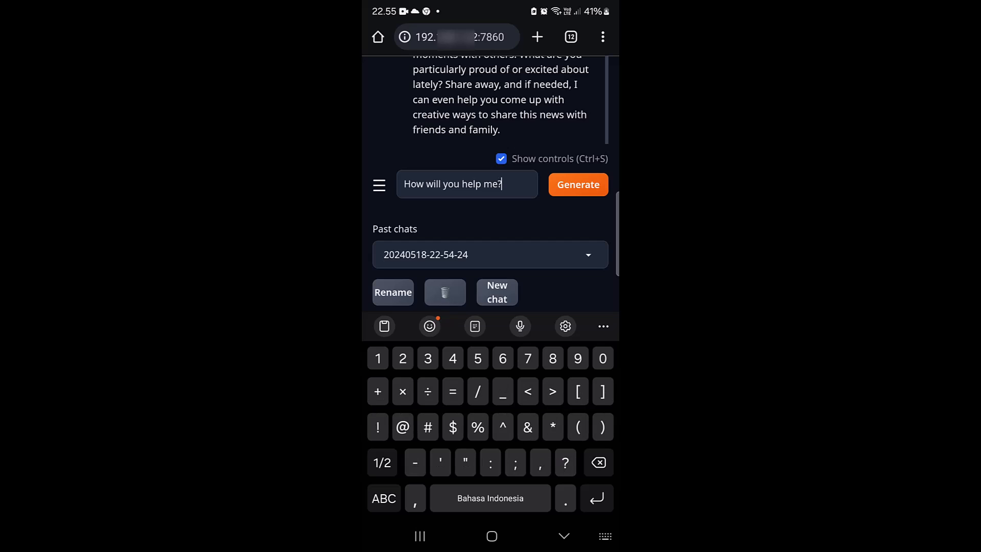
- Send the question 'How will you help me?' to the model
left_click(577, 185)
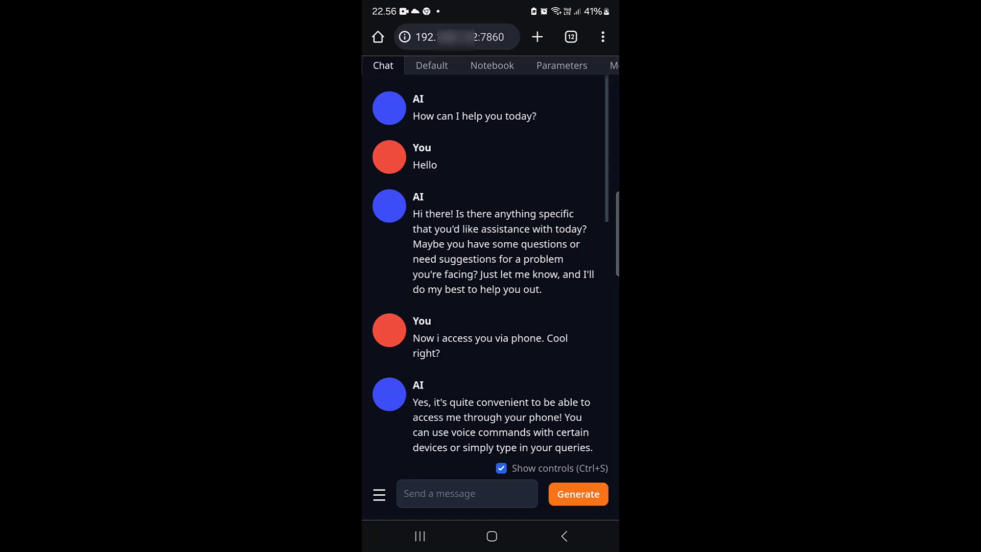
left_click(591, 65)
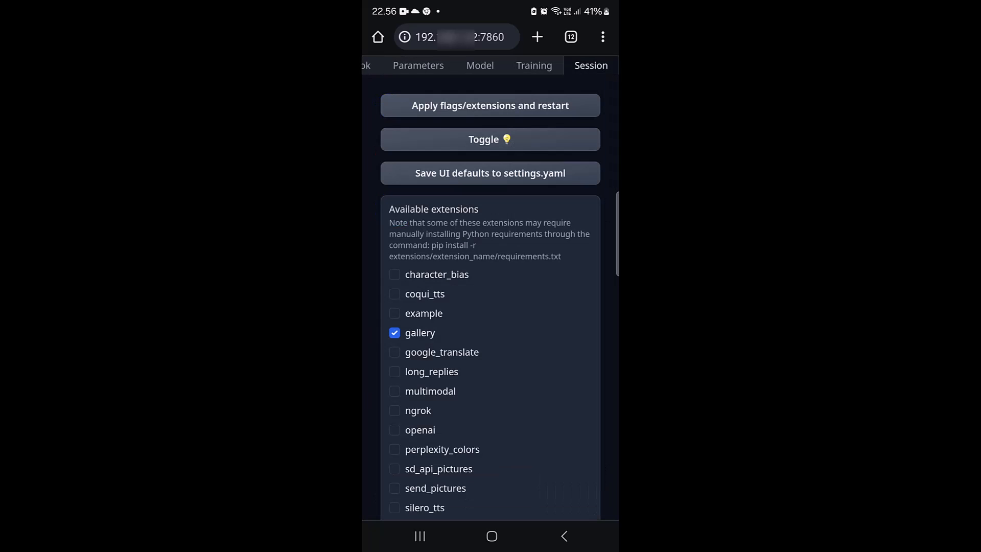
scroll("down", 3)
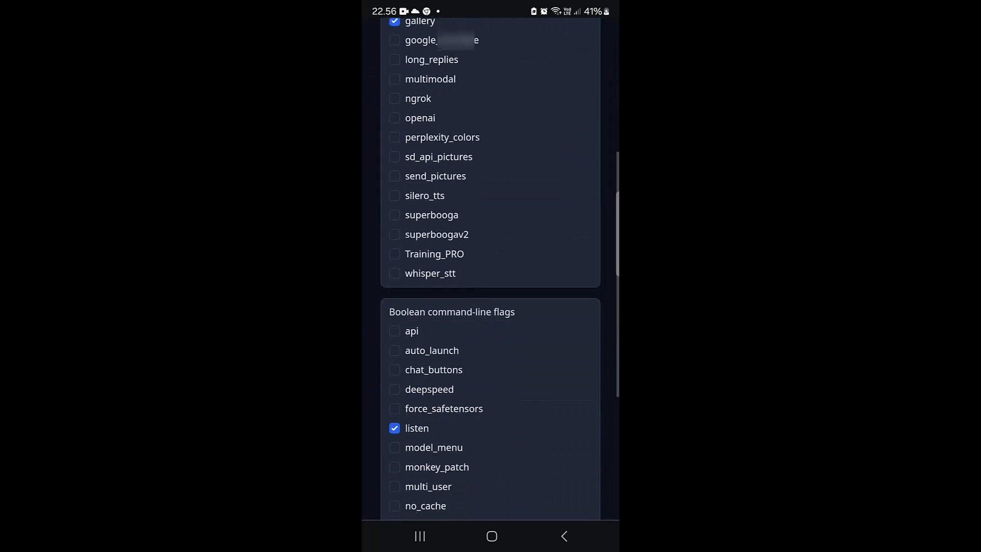
scroll("down", 3)
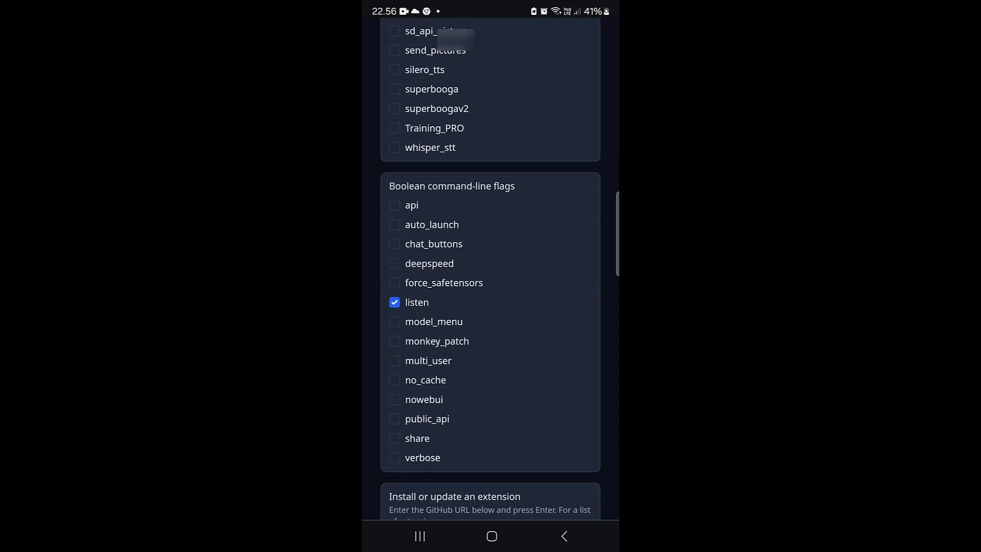
scroll("down", 3)
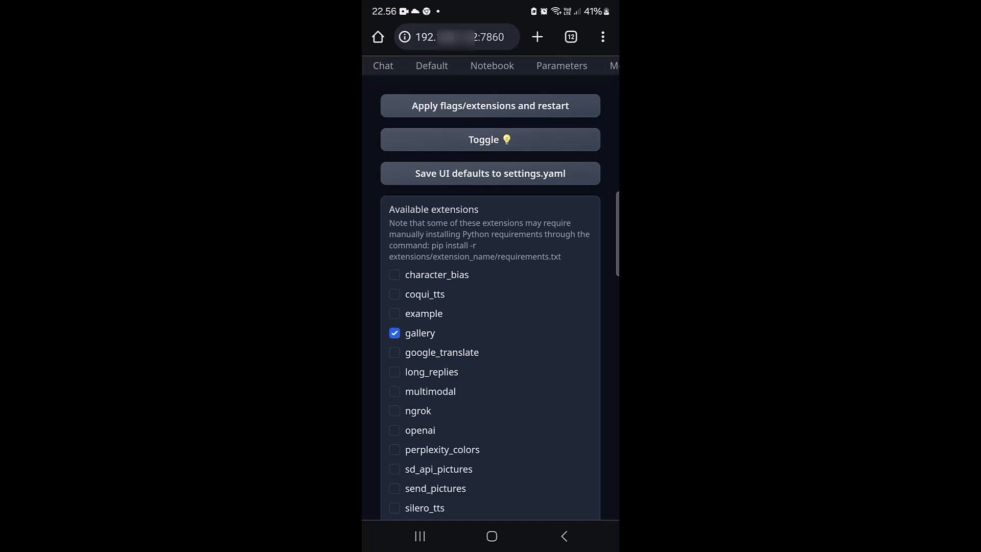
left_click(383, 65)
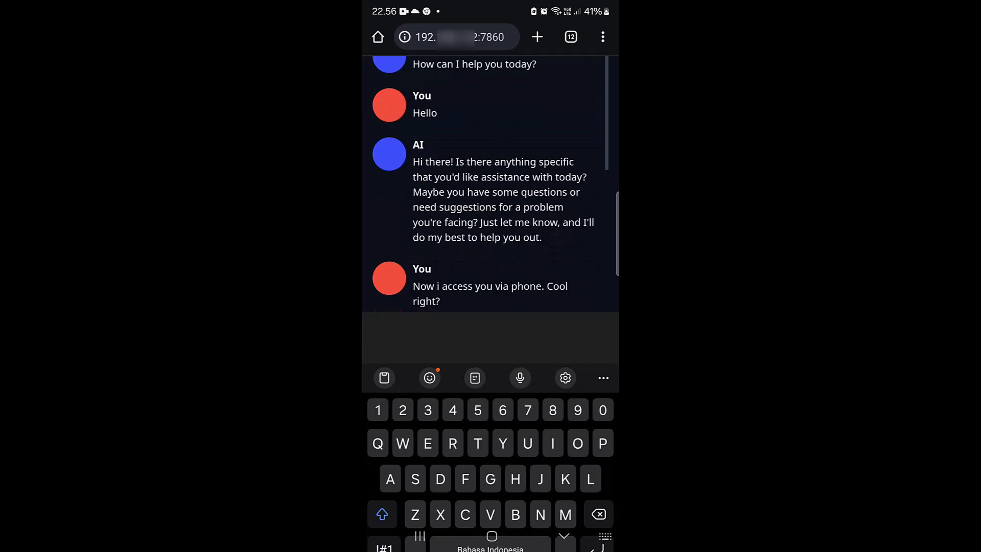
scroll("down", 3)
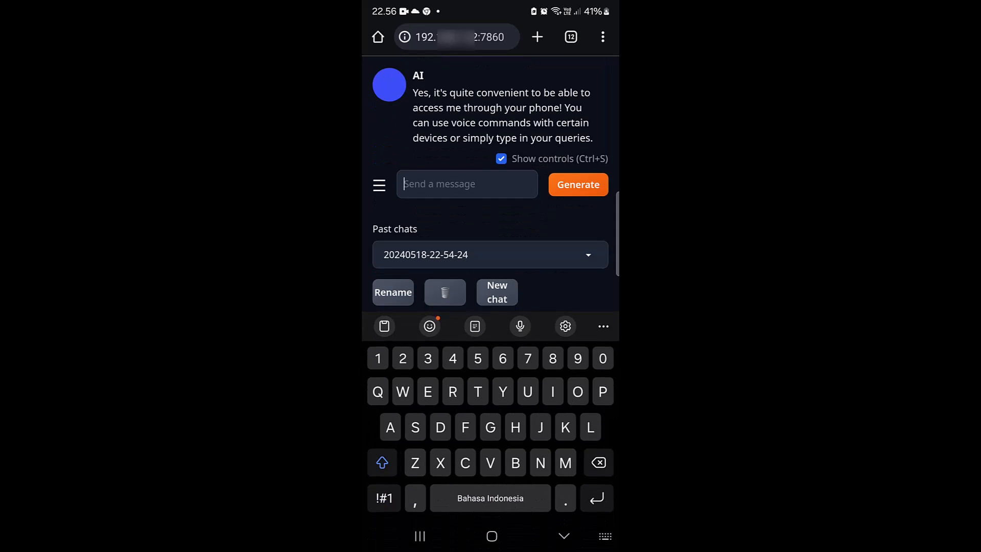